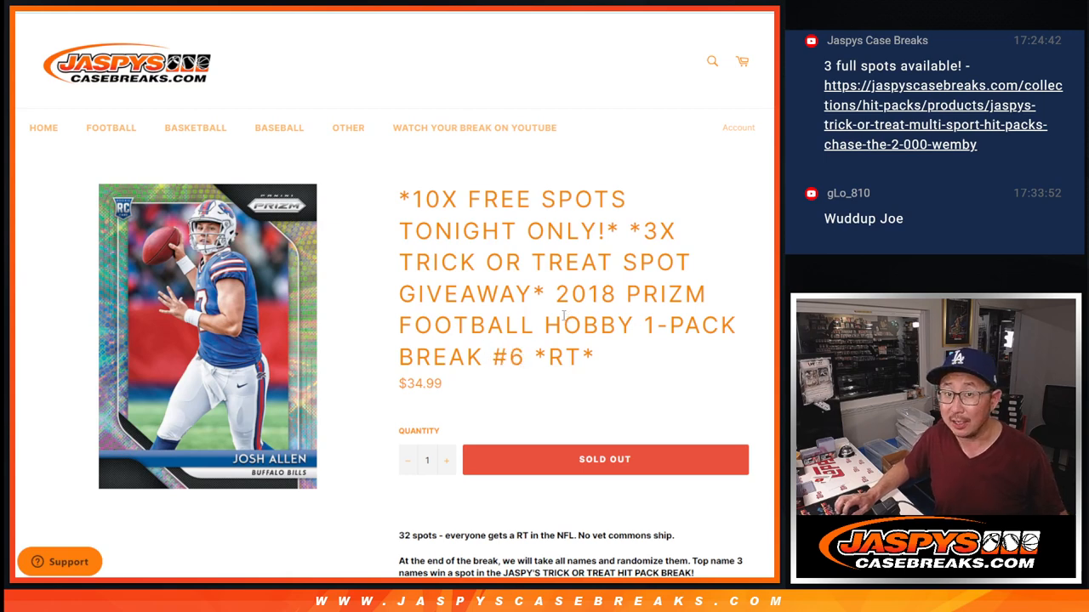
- Highlight the 10X free spots title, then review the 22 entrant names on Sheet2
{"action": "left_click_drag", "start_coordinate": [410, 199], "coordinate": [630, 199]}
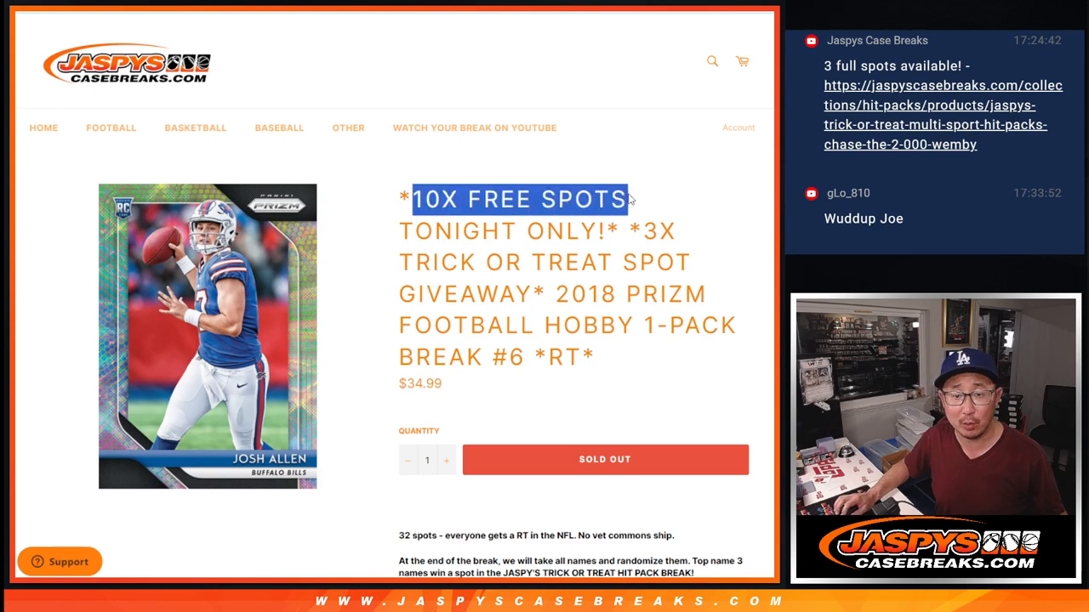
{"action": "left_click", "coordinate": [206, 335]}
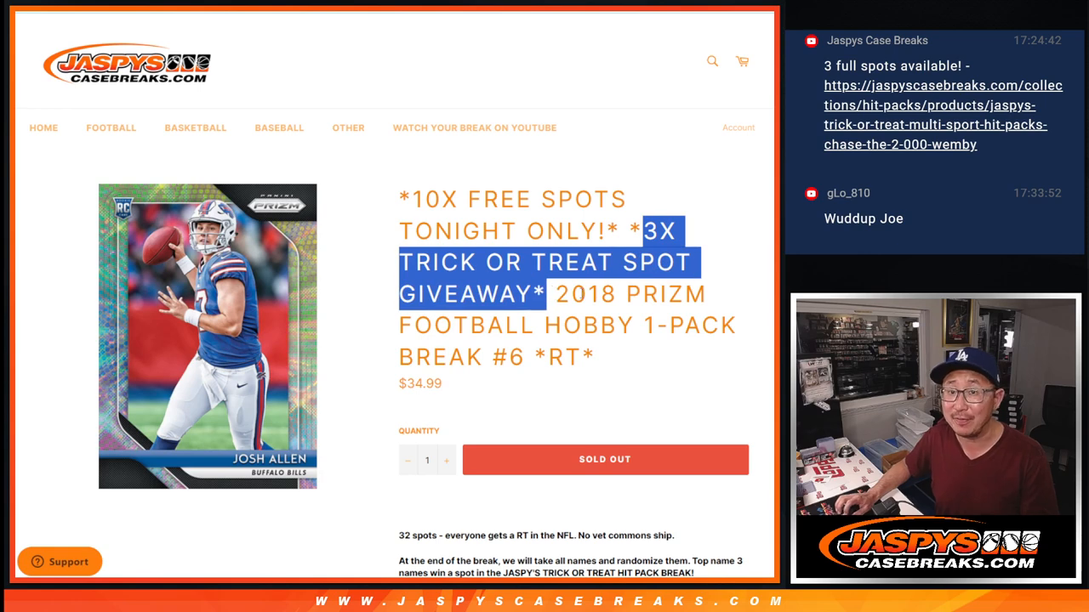
{"action": "left_click", "coordinate": [613, 303]}
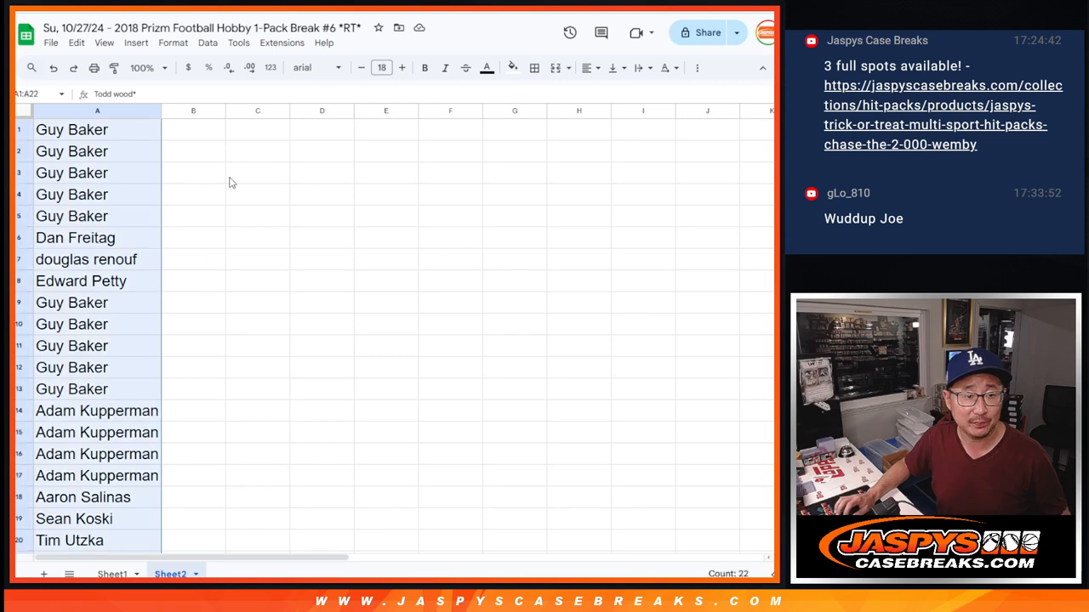
{"action": "scroll", "scroll_direction": "down", "scroll_amount": 3}
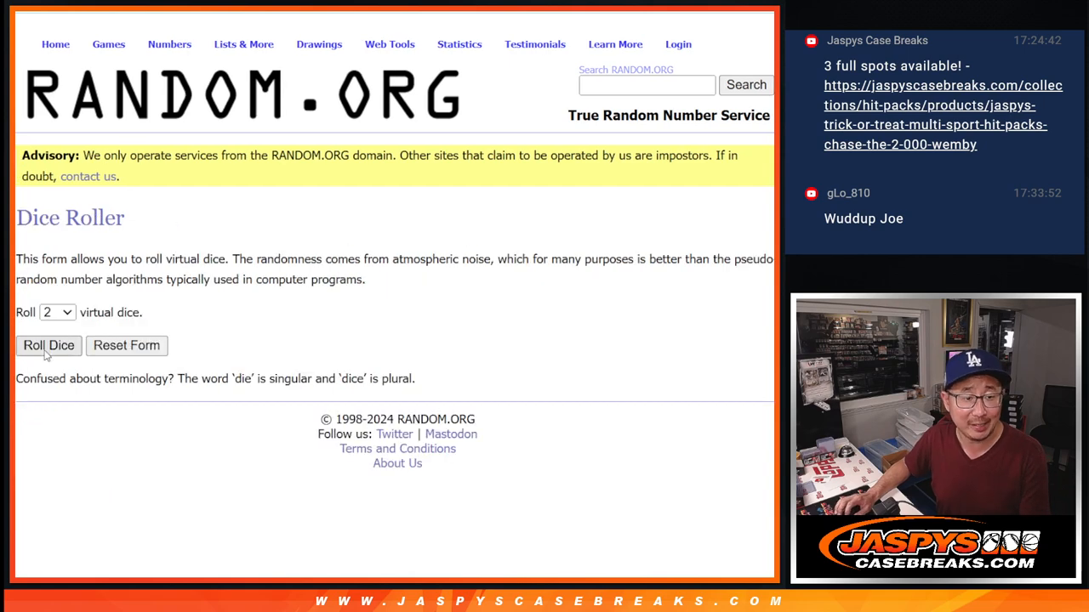
- Randomize the 22 pasted names in List Randomizer, reshuffle, and select the results to copy
{"action": "left_click", "coordinate": [49, 345]}
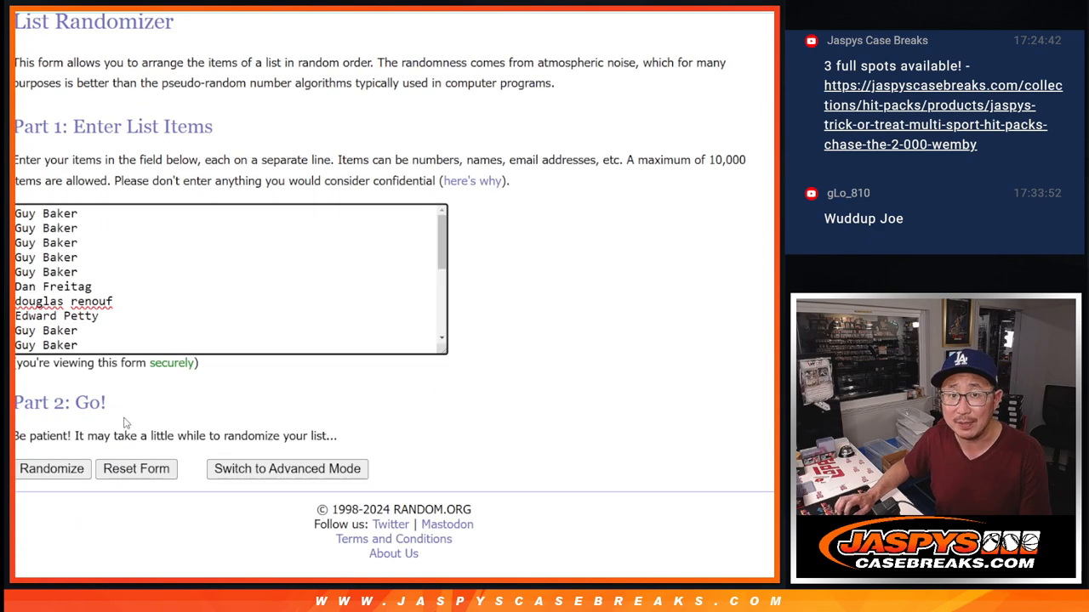
{"action": "left_click", "coordinate": [51, 469]}
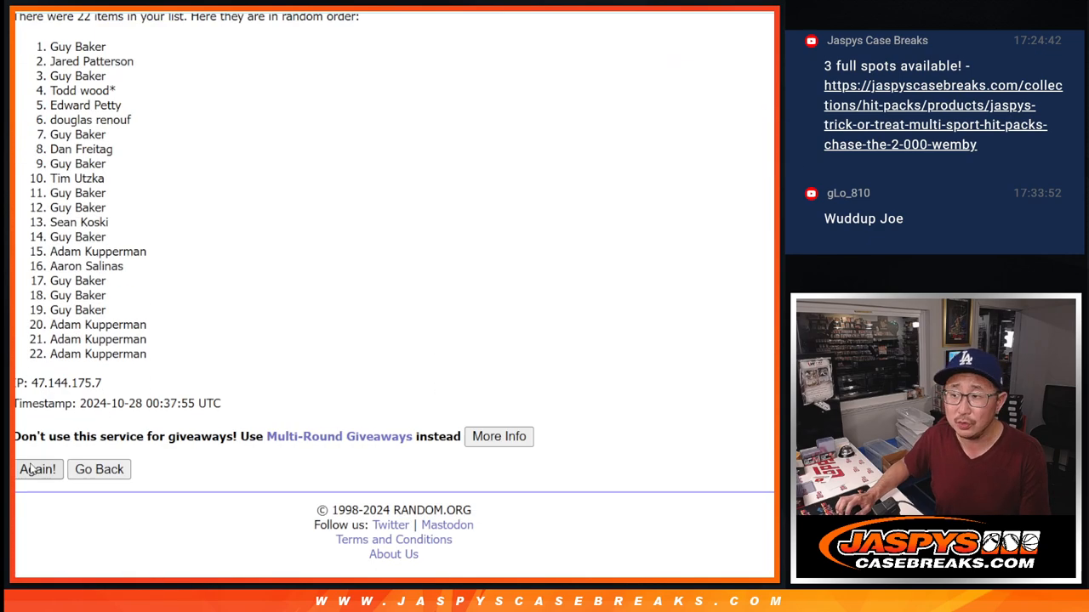
{"action": "left_click", "coordinate": [38, 469]}
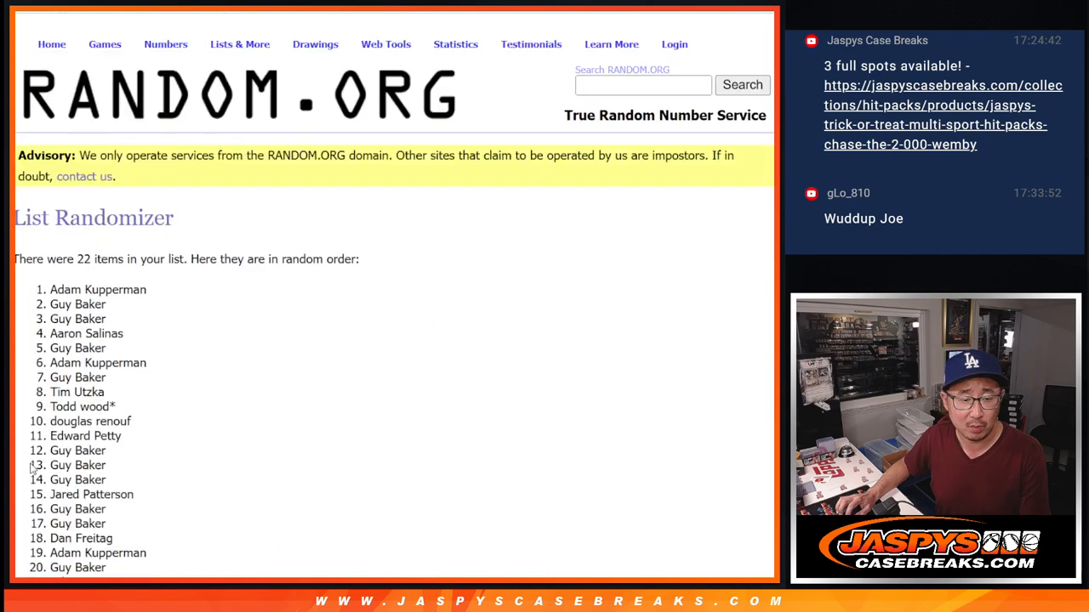
{"action": "scroll", "scroll_direction": "down", "scroll_amount": 3}
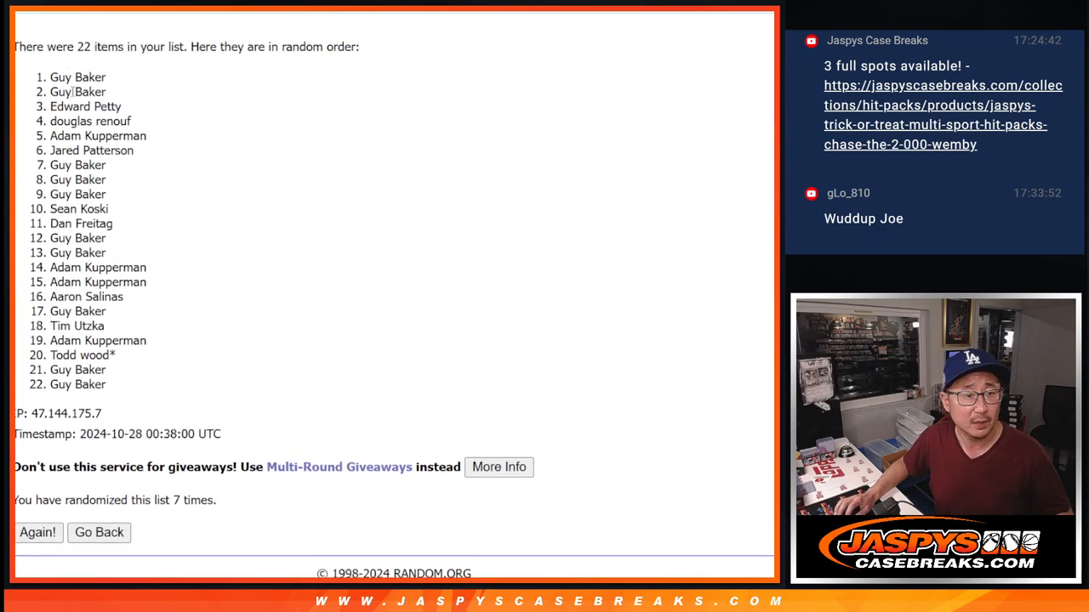
{"action": "left_click_drag", "start_coordinate": [54, 77], "coordinate": [153, 136]}
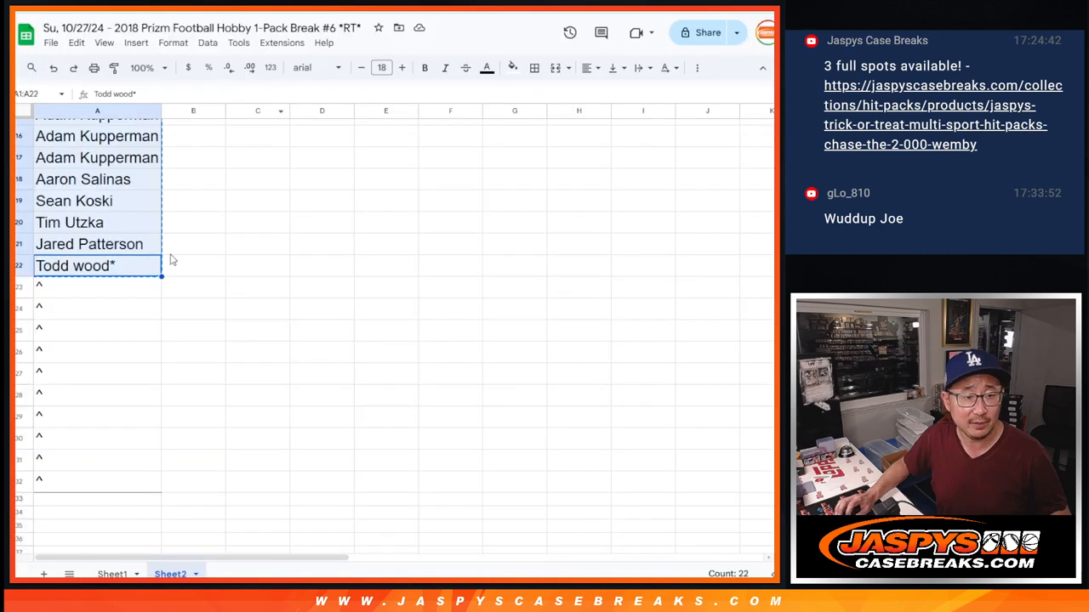
- Paste the shuffled names below the list, mark them with ^, and return to RANDOM.ORG
{"action": "key", "text": "ctrl+v"}
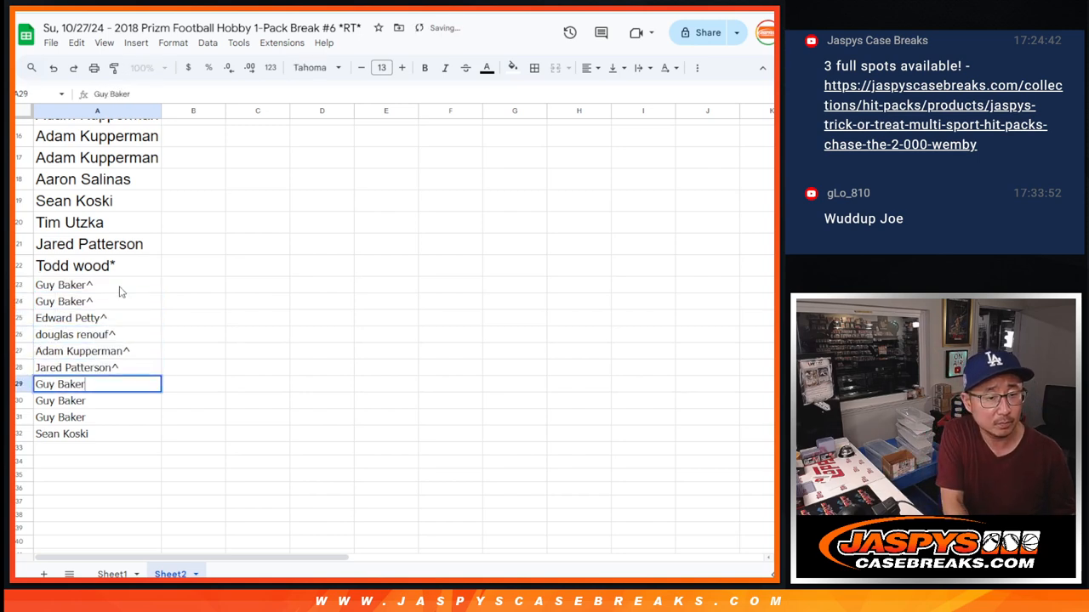
{"action": "key", "text": "Enter"}
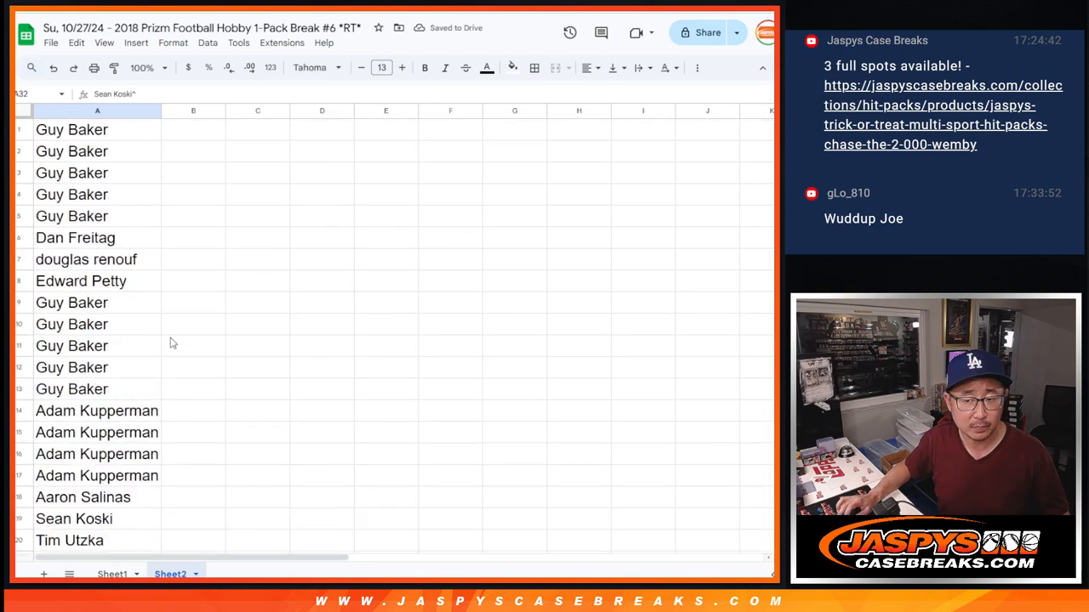
{"action": "left_click", "coordinate": [97, 111]}
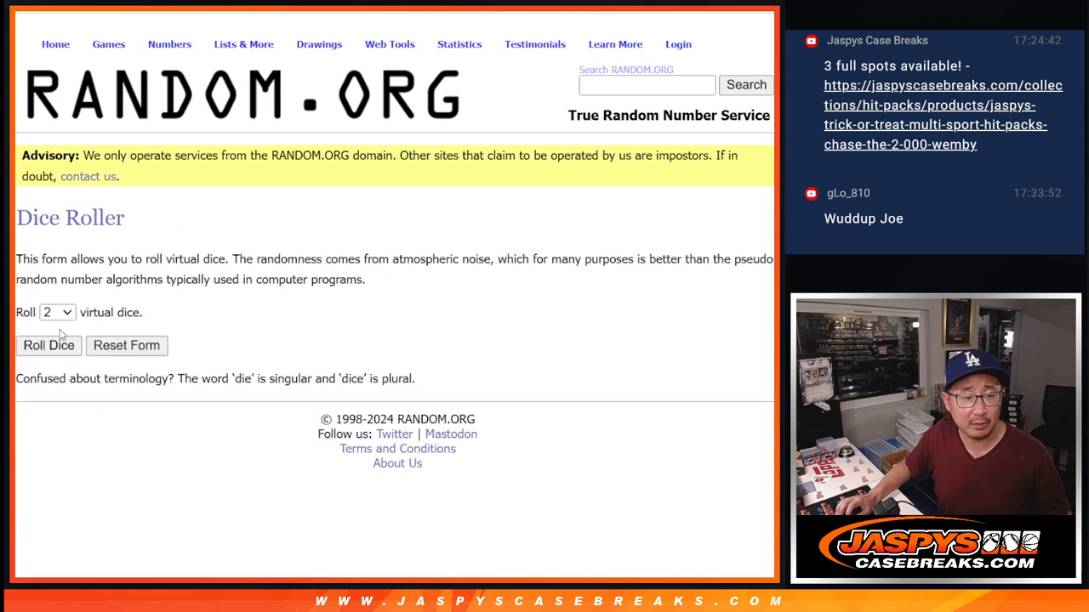
- Randomize the 32-name list in List Randomizer and shuffle it again twice
{"action": "left_click", "coordinate": [49, 345]}
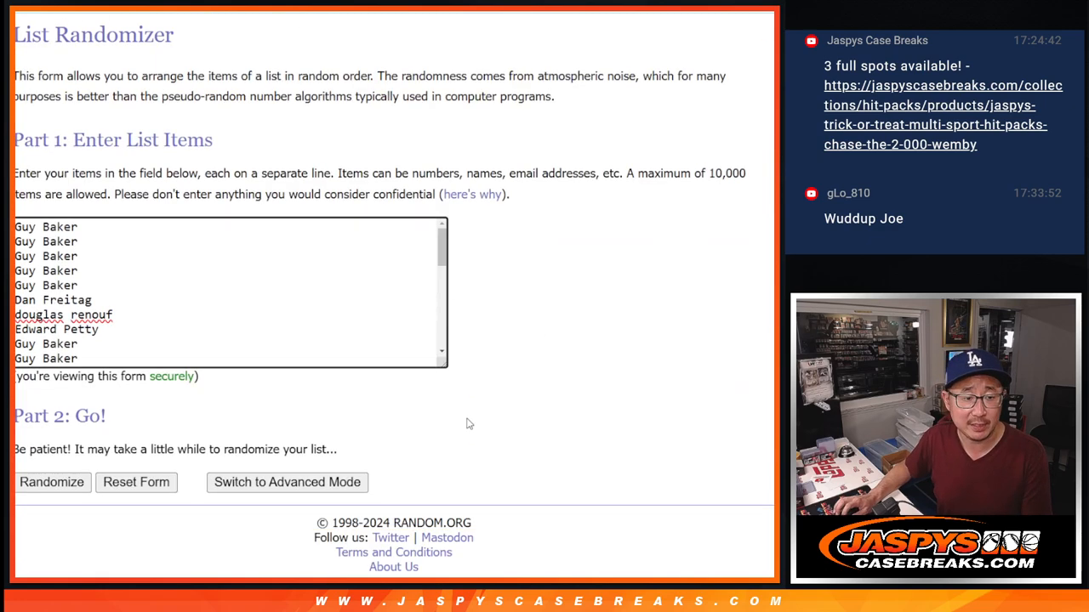
{"action": "left_click", "coordinate": [51, 482]}
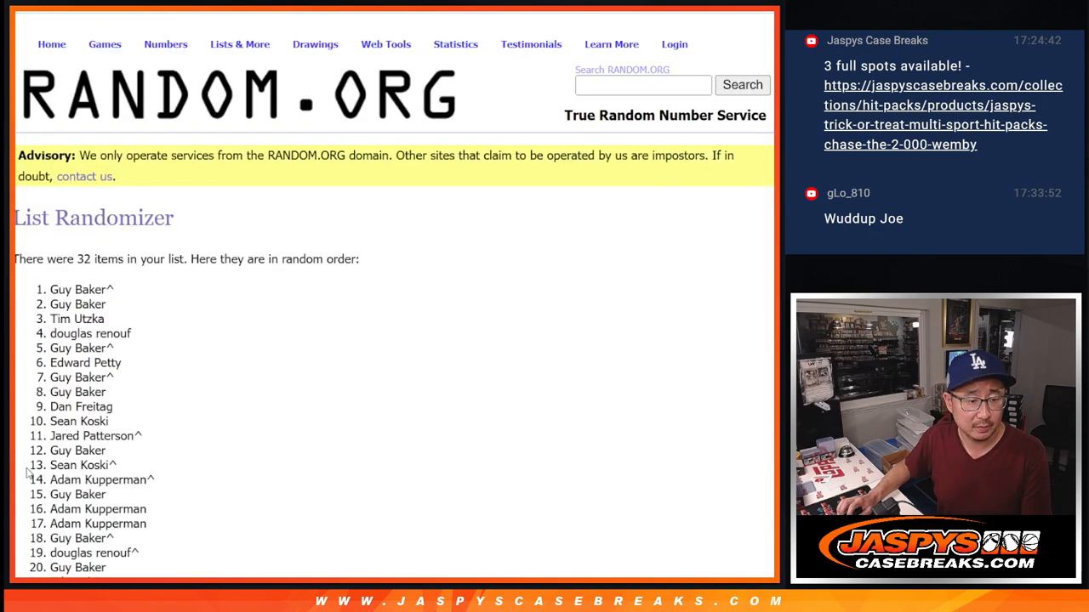
{"action": "scroll", "scroll_direction": "down", "scroll_amount": 3}
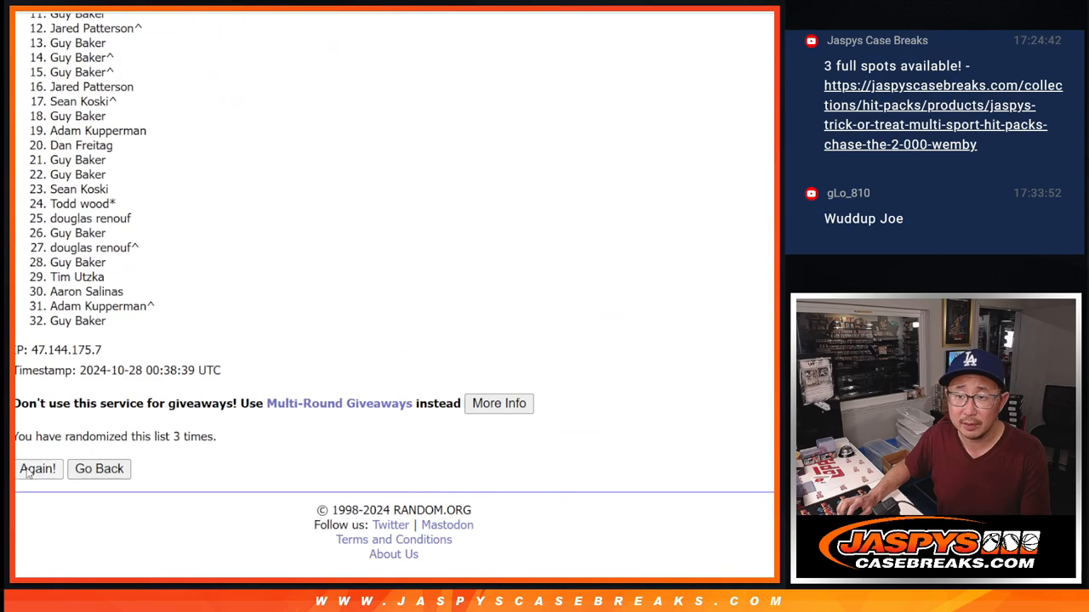
{"action": "left_click", "coordinate": [37, 469]}
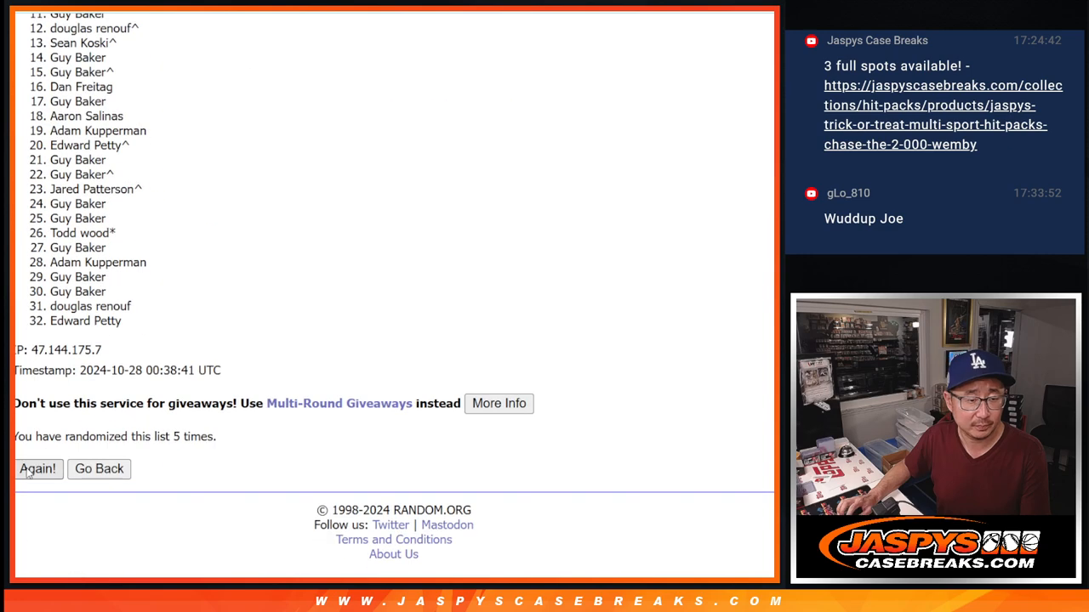
{"action": "left_click", "coordinate": [38, 468]}
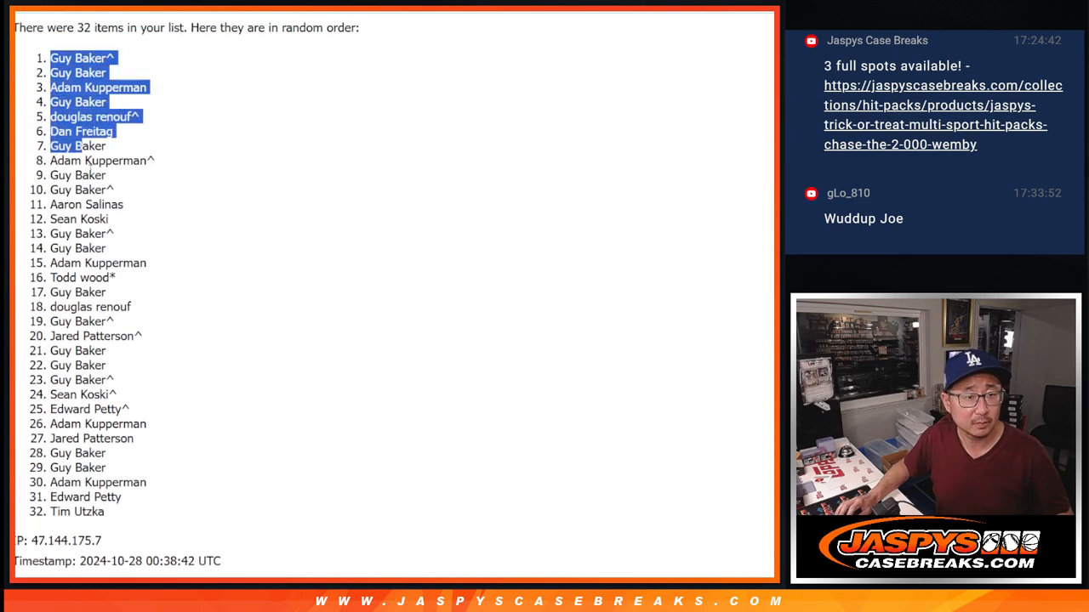
{"action": "scroll", "scroll_direction": "down", "scroll_amount": 3}
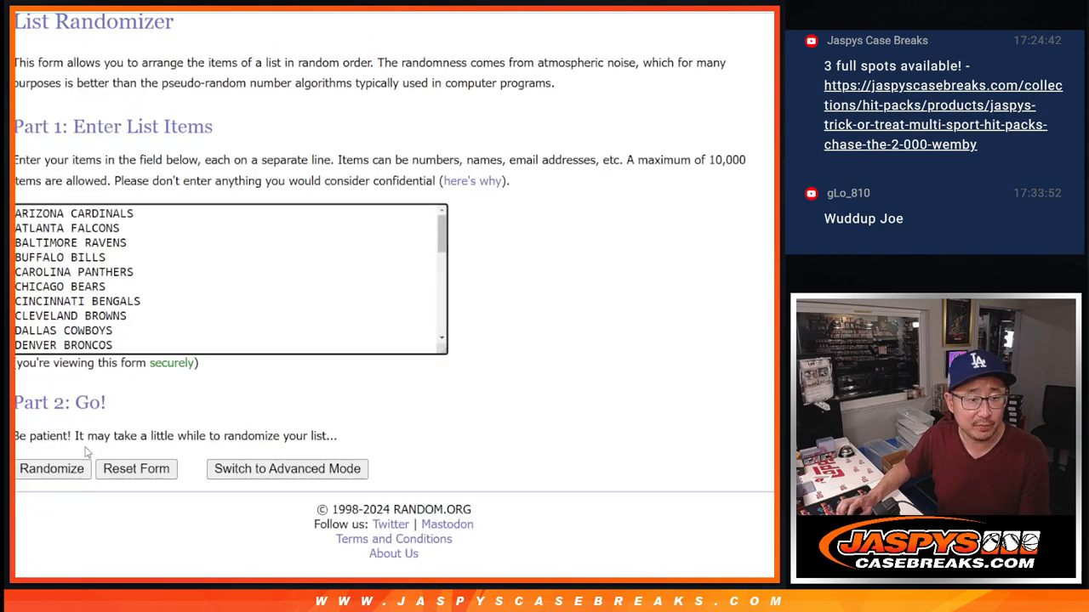
- Shuffle the NFL team list three times and select all 32 shuffled teams
{"action": "left_click", "coordinate": [51, 469]}
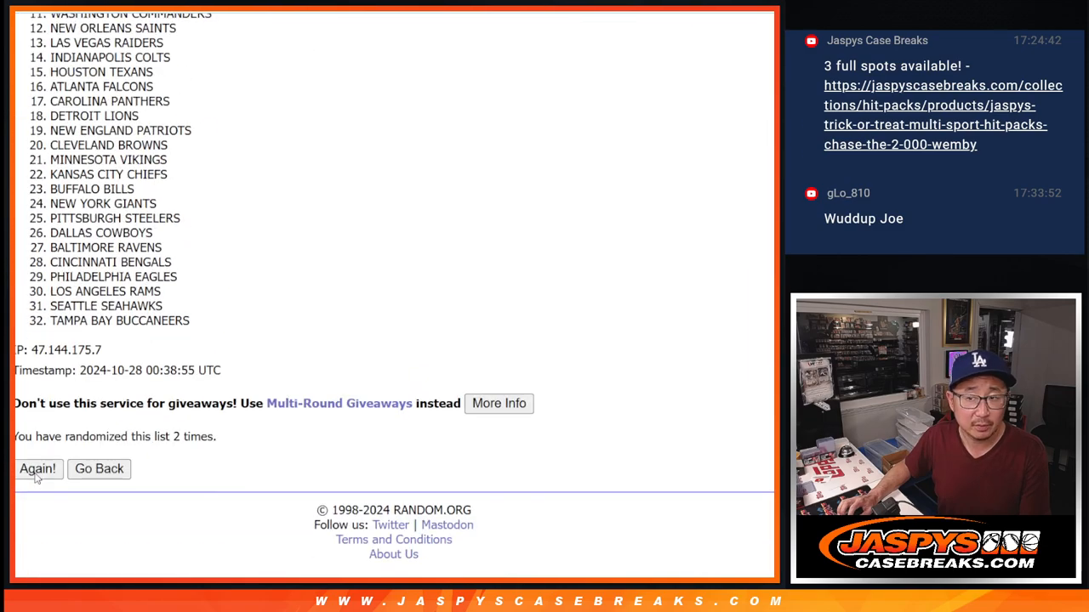
{"action": "left_click", "coordinate": [38, 468]}
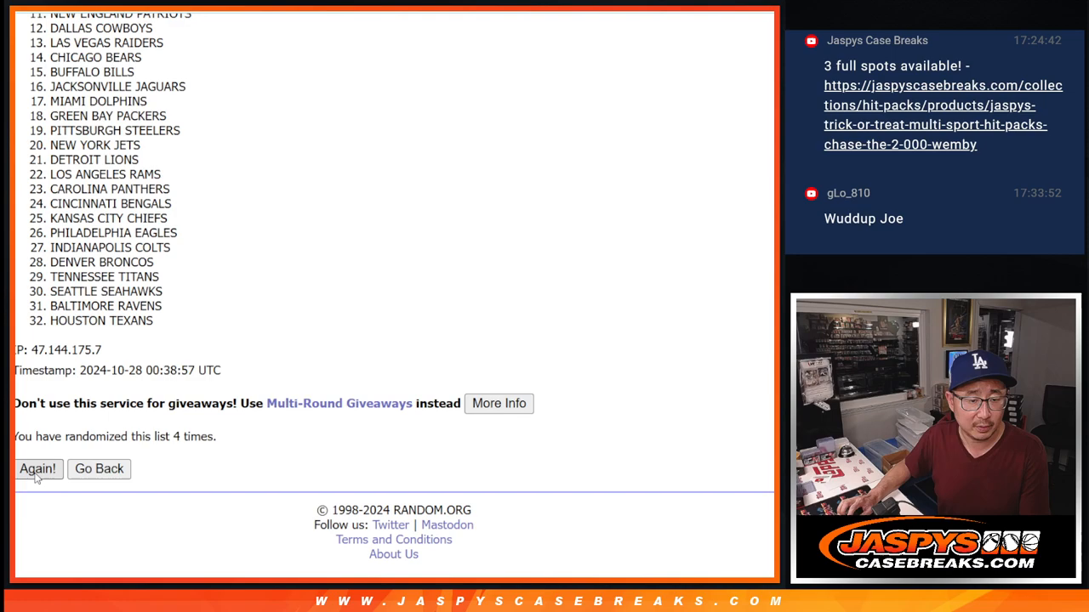
{"action": "left_click", "coordinate": [37, 468]}
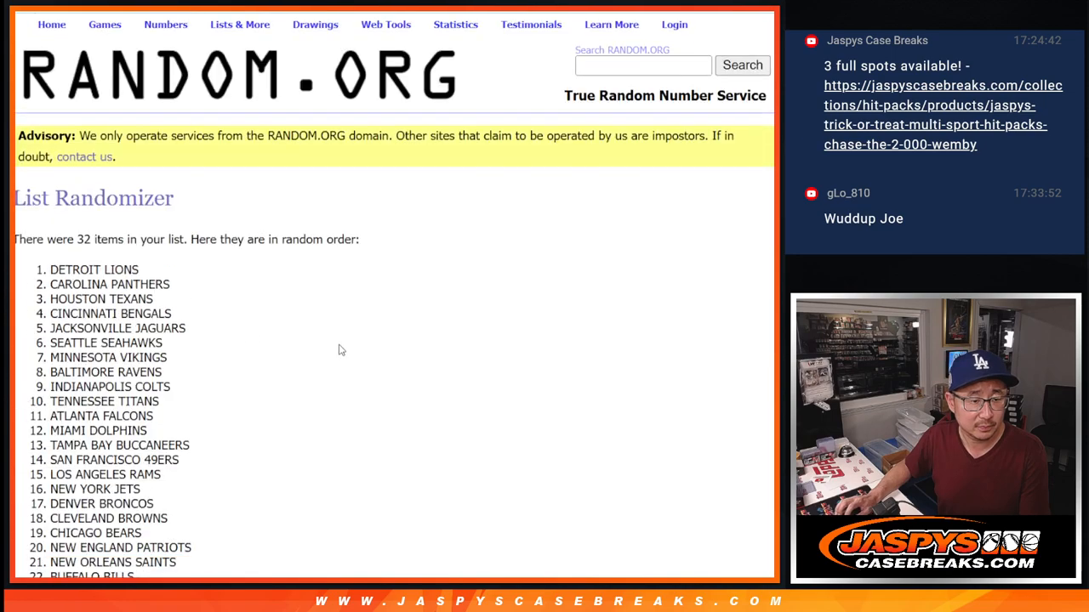
{"action": "scroll", "scroll_direction": "down", "scroll_amount": 3}
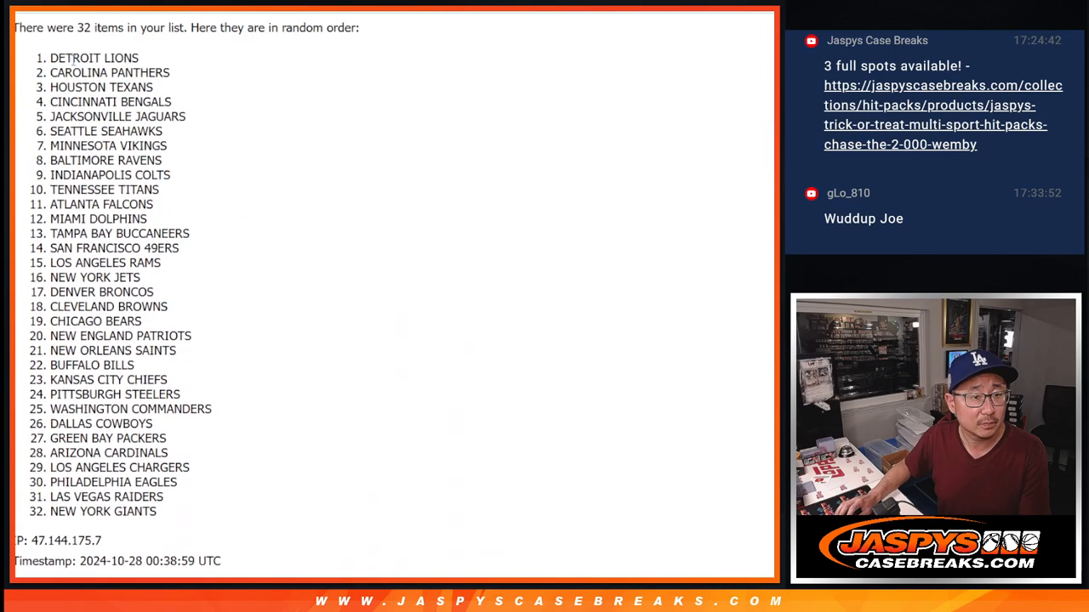
{"action": "left_click_drag", "start_coordinate": [51, 58], "coordinate": [170, 511]}
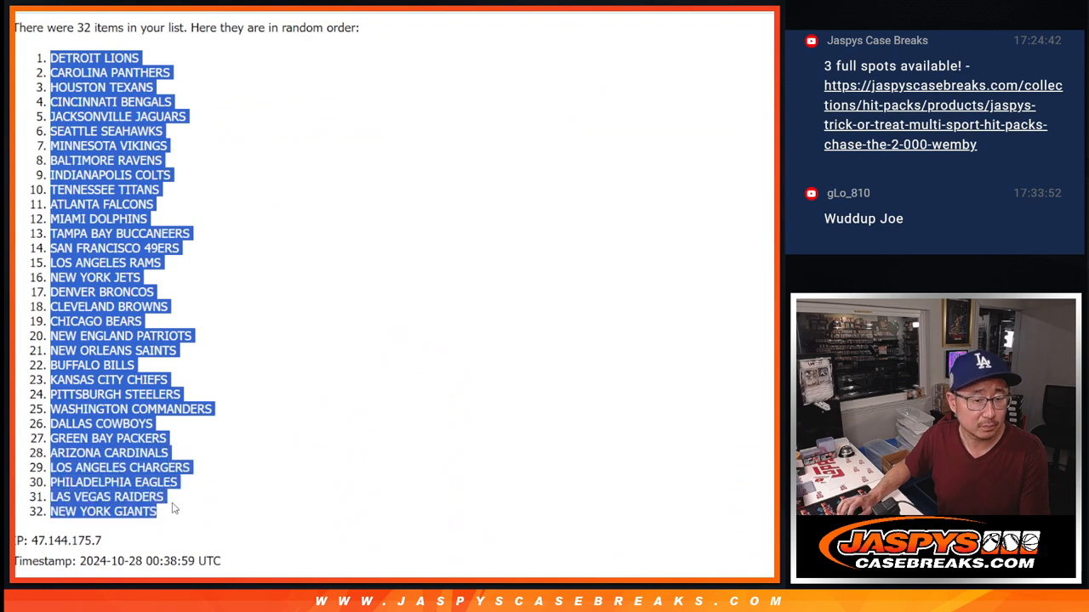
{"action": "scroll", "scroll_direction": "down", "scroll_amount": 3}
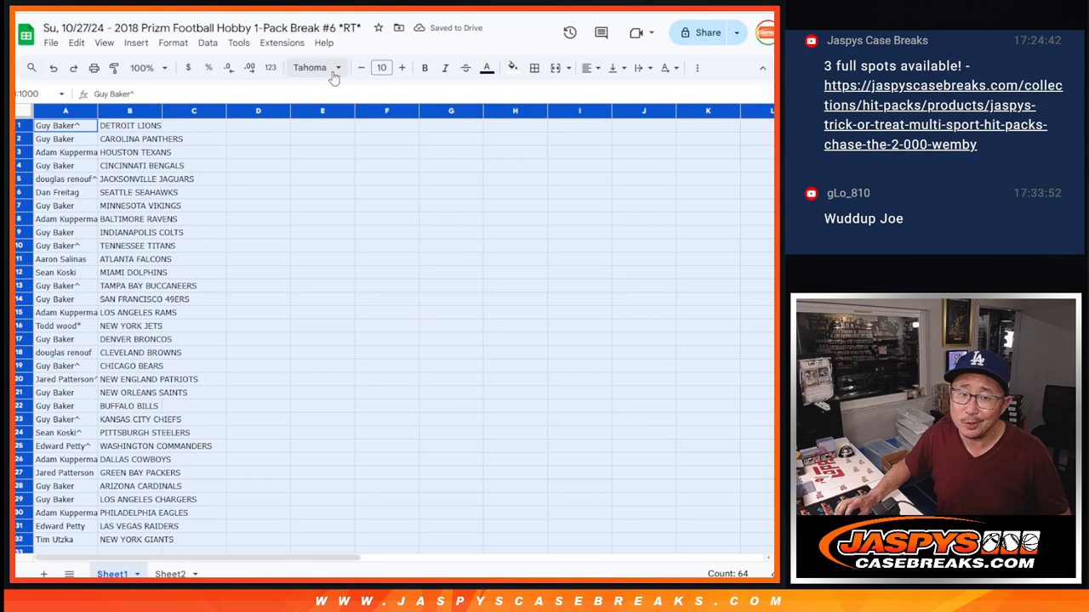
- Set the pairings to font size 12 and zoom the sheet to 150%
{"action": "left_click", "coordinate": [382, 67]}
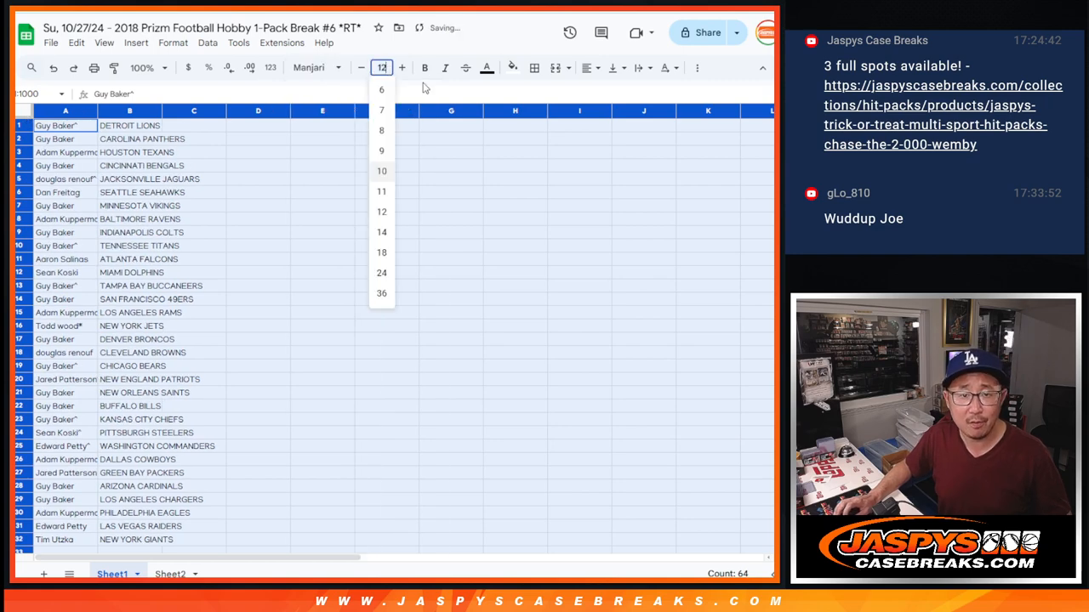
{"action": "left_click", "coordinate": [164, 67]}
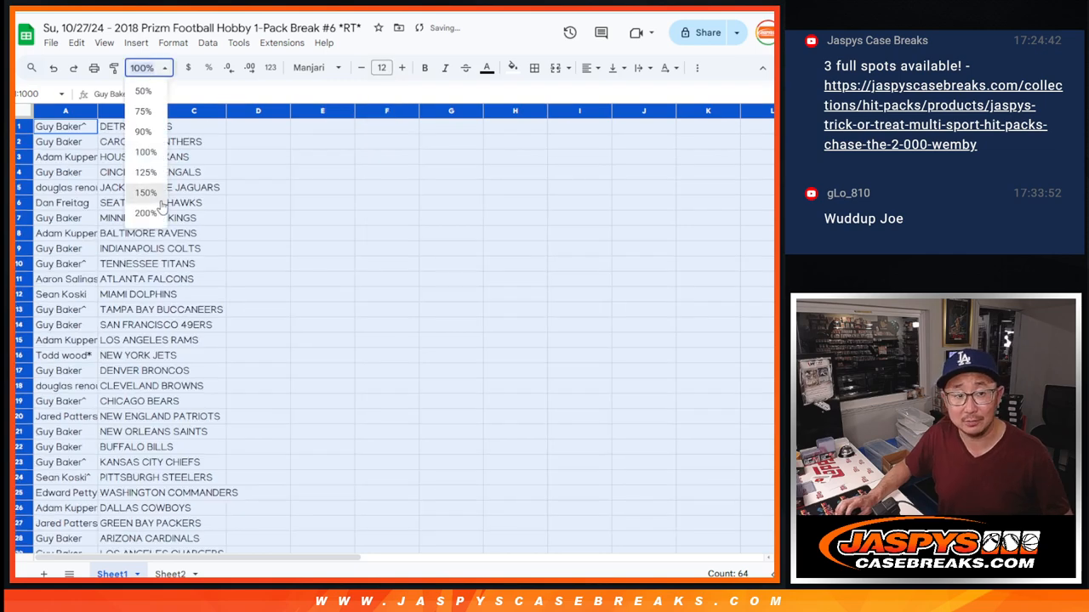
{"action": "left_click", "coordinate": [146, 192]}
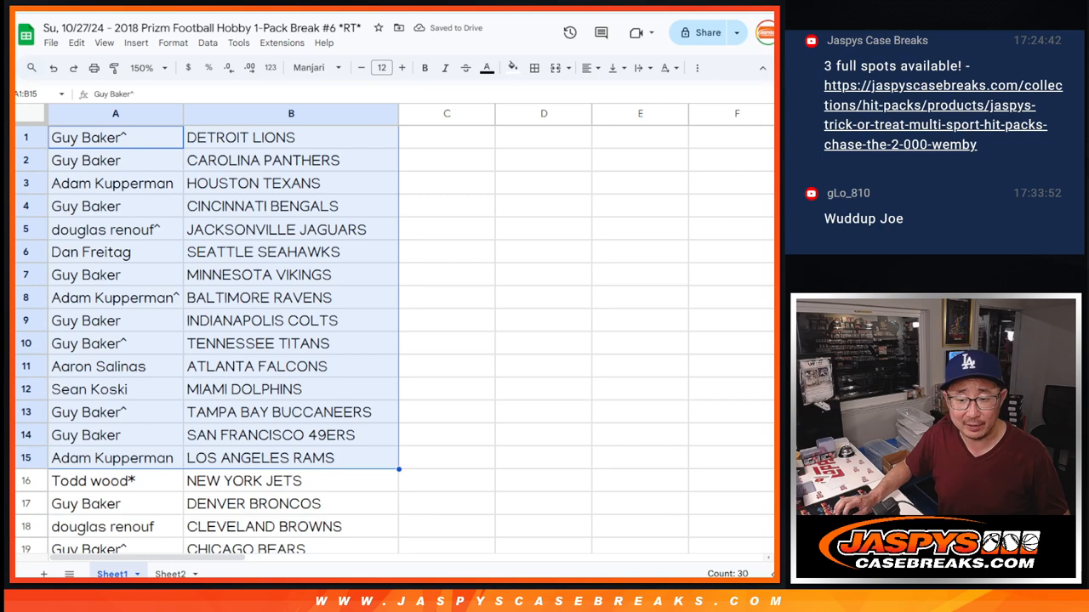
{"action": "scroll", "scroll_direction": "down", "scroll_amount": 3}
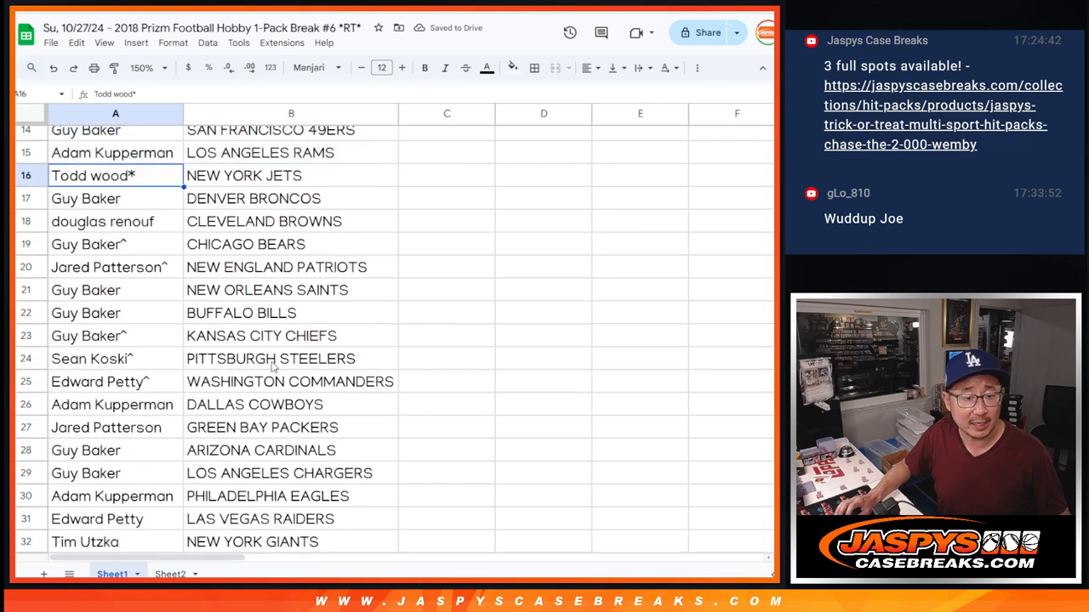
{"action": "left_click_drag", "start_coordinate": [115, 175], "coordinate": [291, 542]}
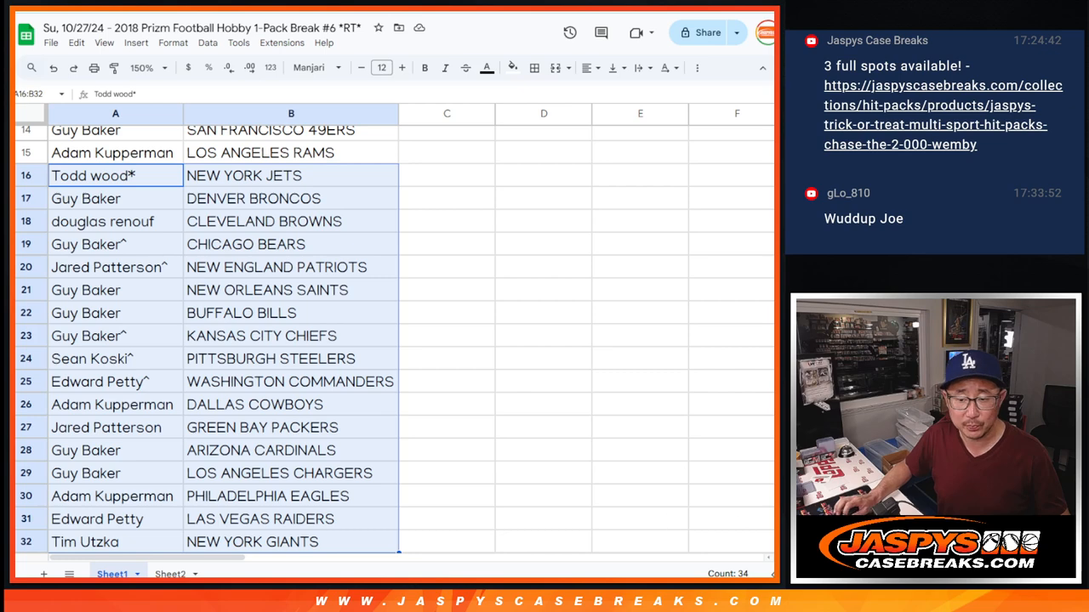
{"action": "scroll", "scroll_direction": "up", "scroll_amount": 3}
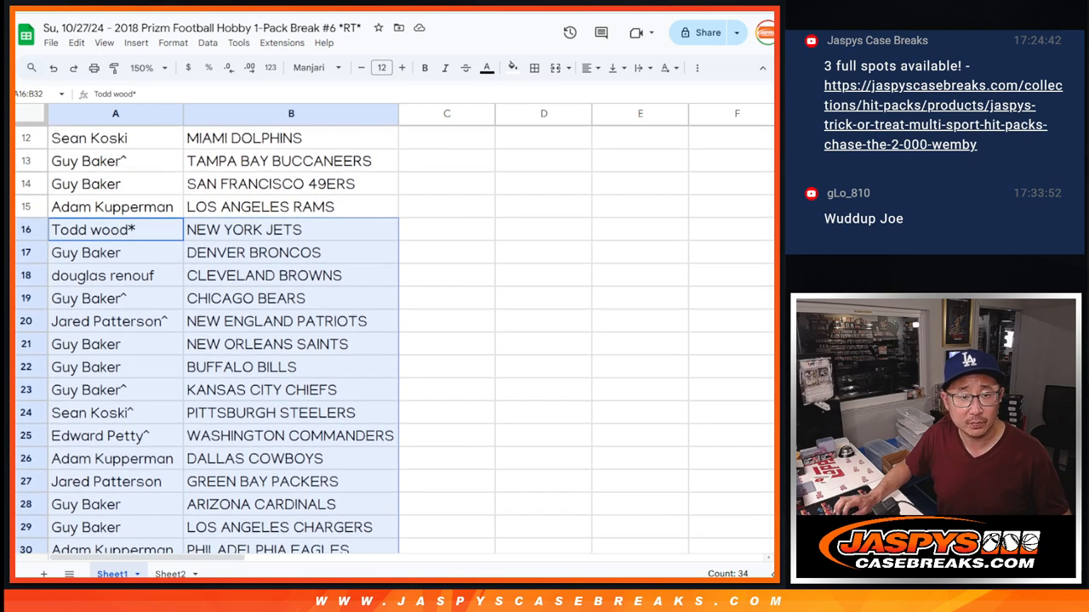
- Sort the sheet A to Z by team in column B and add borders to all cells
{"action": "left_click", "coordinate": [141, 67]}
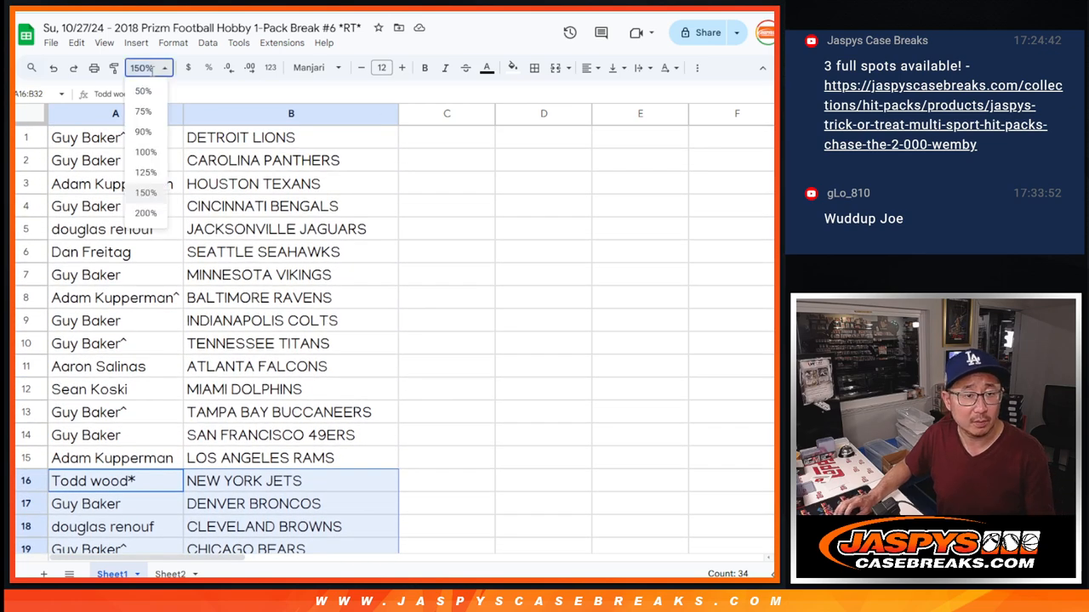
{"action": "right_click", "coordinate": [291, 114]}
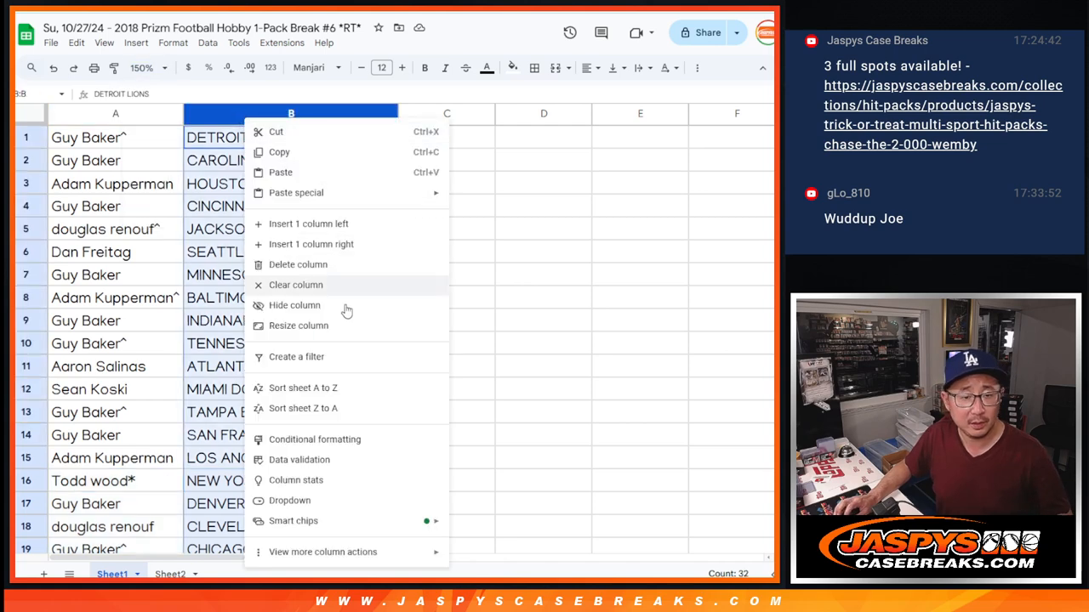
{"action": "left_click", "coordinate": [303, 388]}
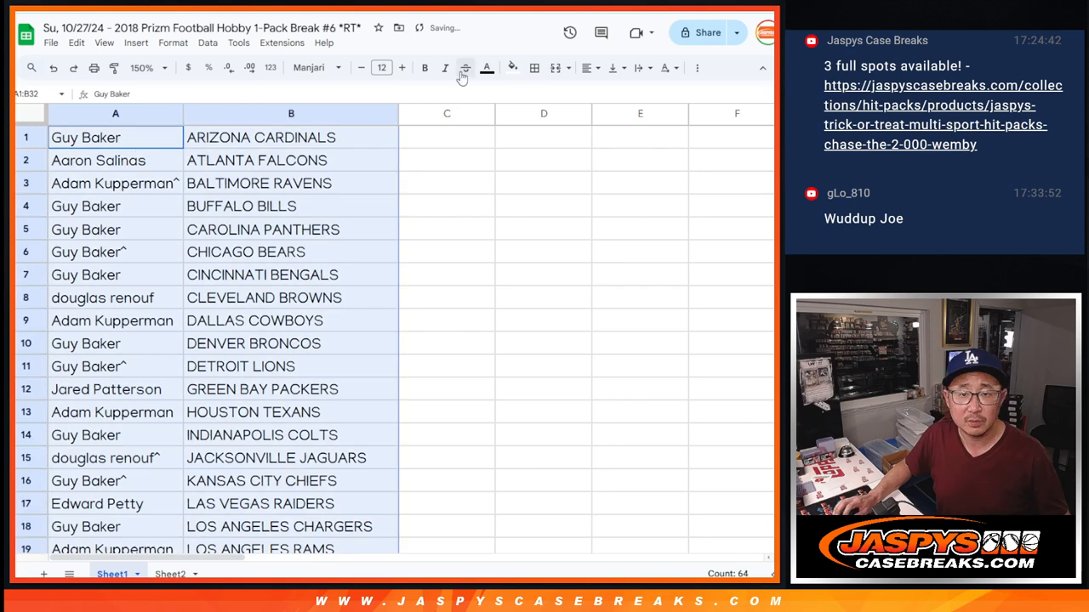
{"action": "left_click", "coordinate": [534, 67]}
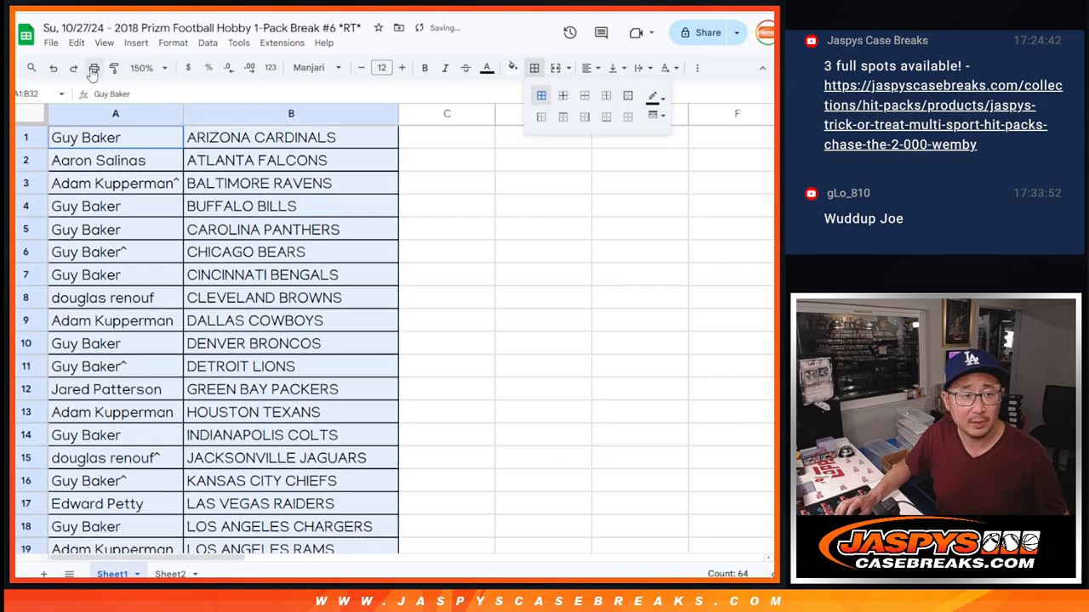
- Print the sheet of name–team pairings
{"action": "left_click", "coordinate": [93, 67]}
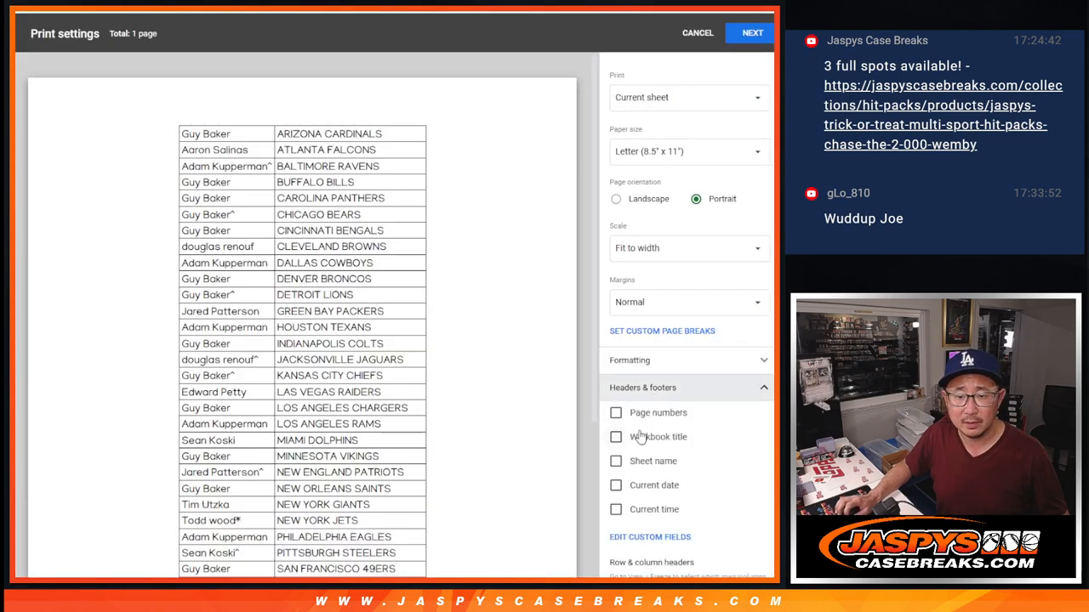
{"action": "left_click", "coordinate": [750, 32]}
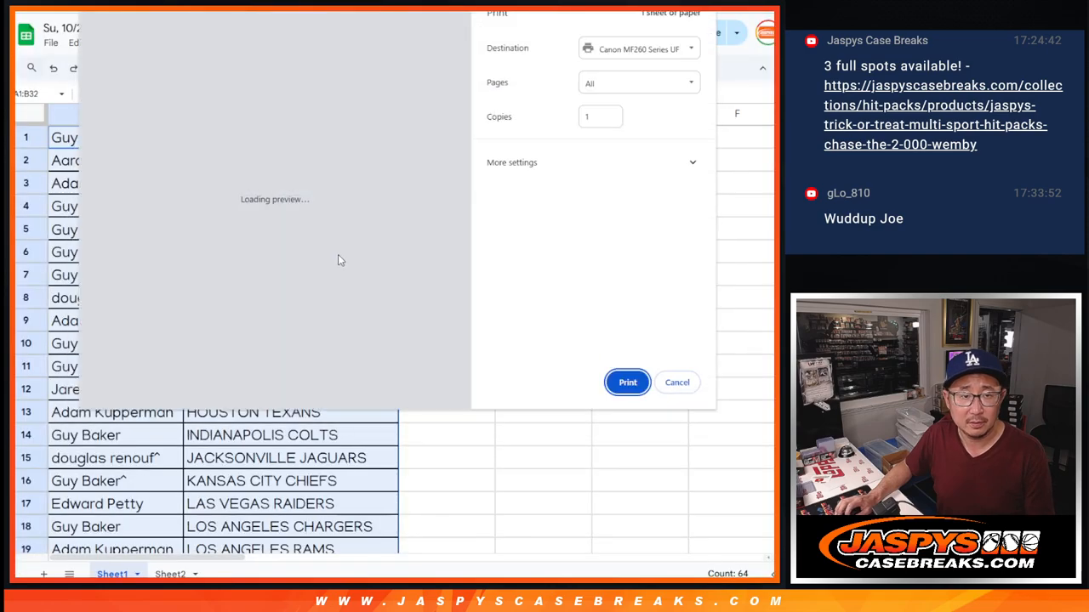
{"action": "left_click", "coordinate": [677, 381]}
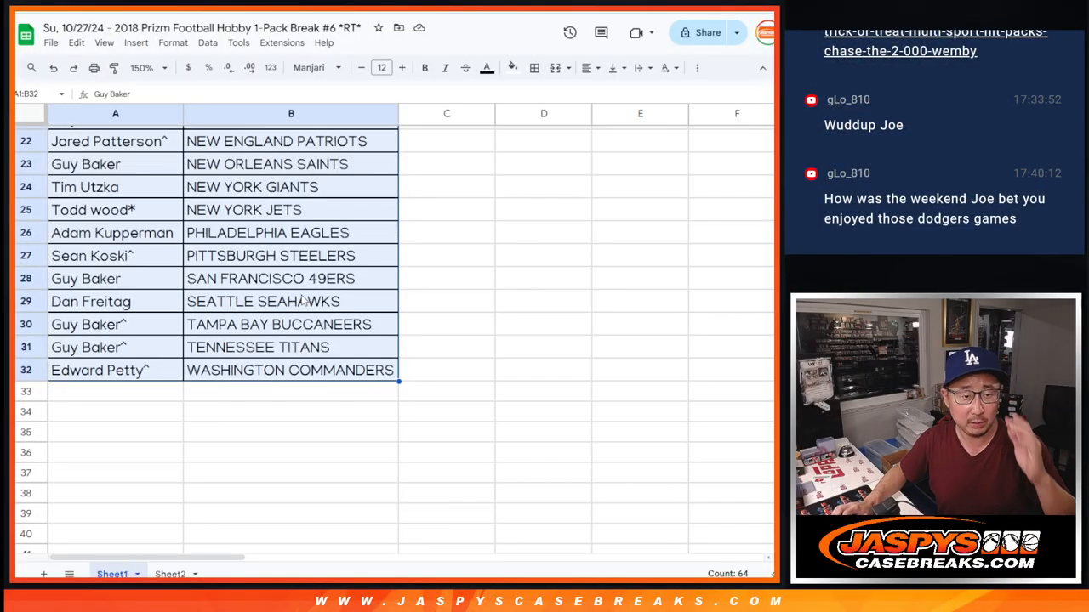
{"action": "left_click", "coordinate": [141, 67]}
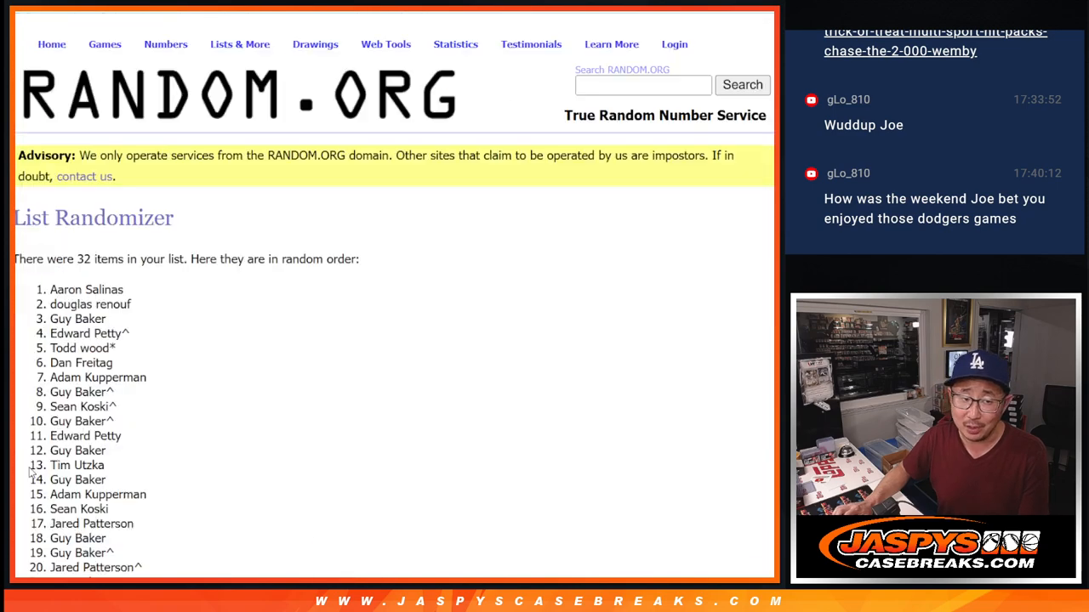
{"action": "scroll", "scroll_direction": "down", "scroll_amount": 3}
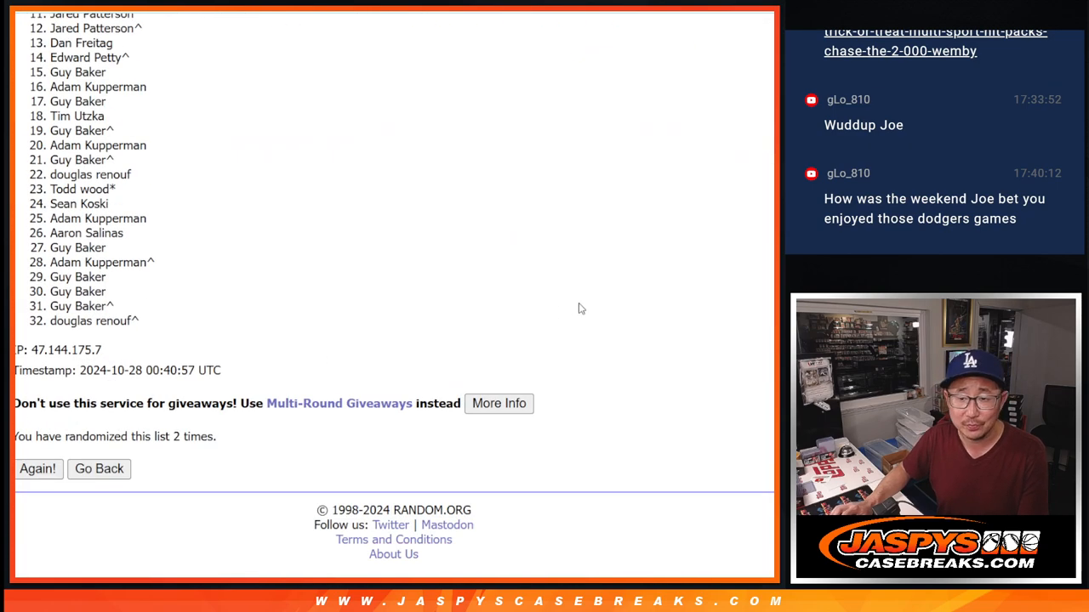
{"action": "scroll", "scroll_direction": "up", "scroll_amount": 3}
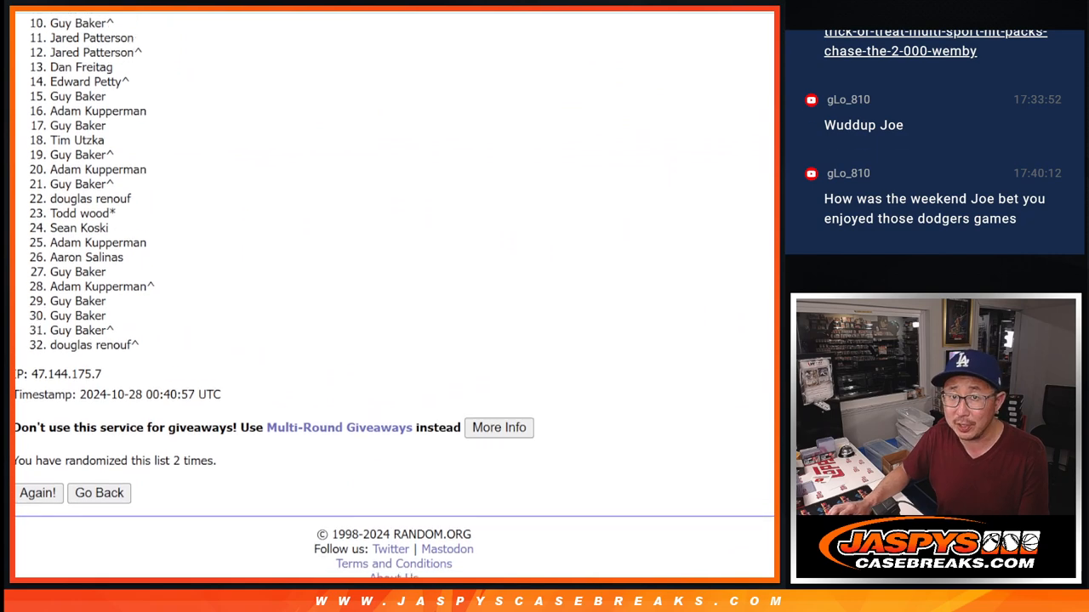
{"action": "scroll", "scroll_direction": "up", "scroll_amount": 3}
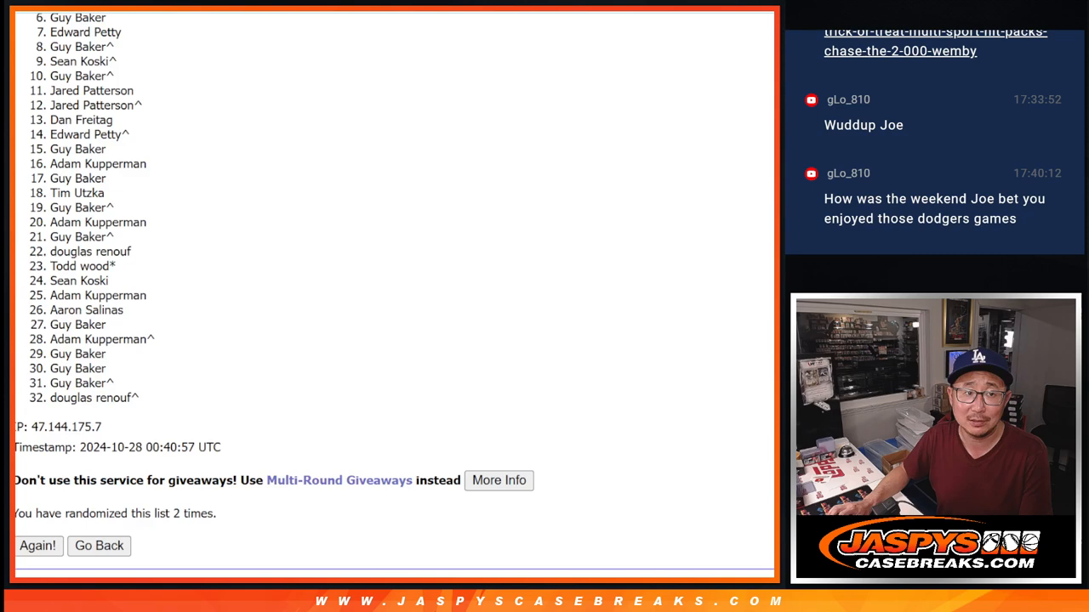
{"action": "scroll", "scroll_direction": "up", "scroll_amount": 3}
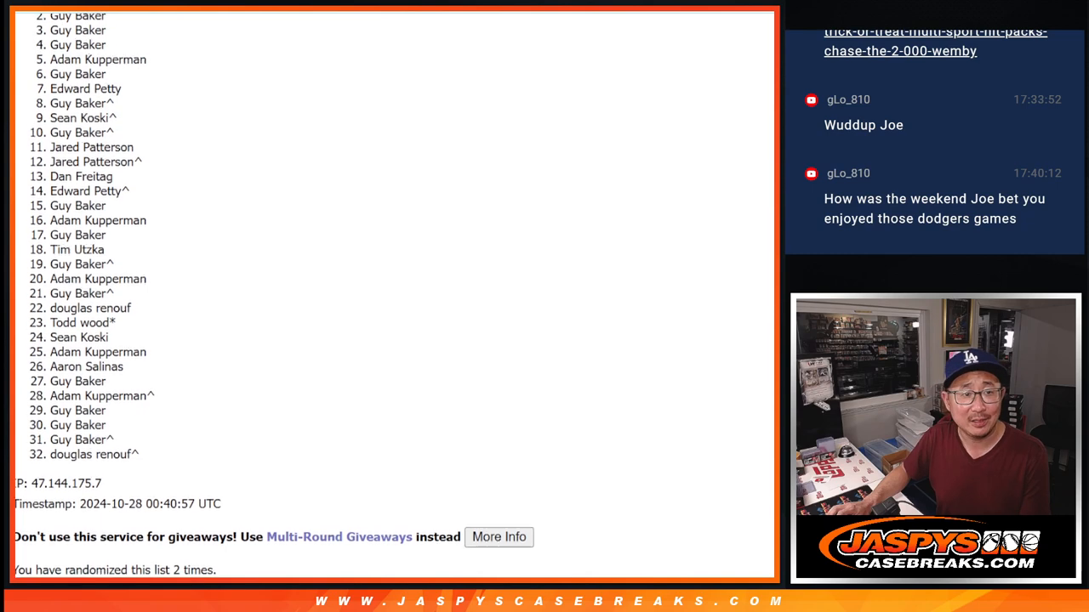
{"action": "scroll", "scroll_direction": "up", "scroll_amount": 3}
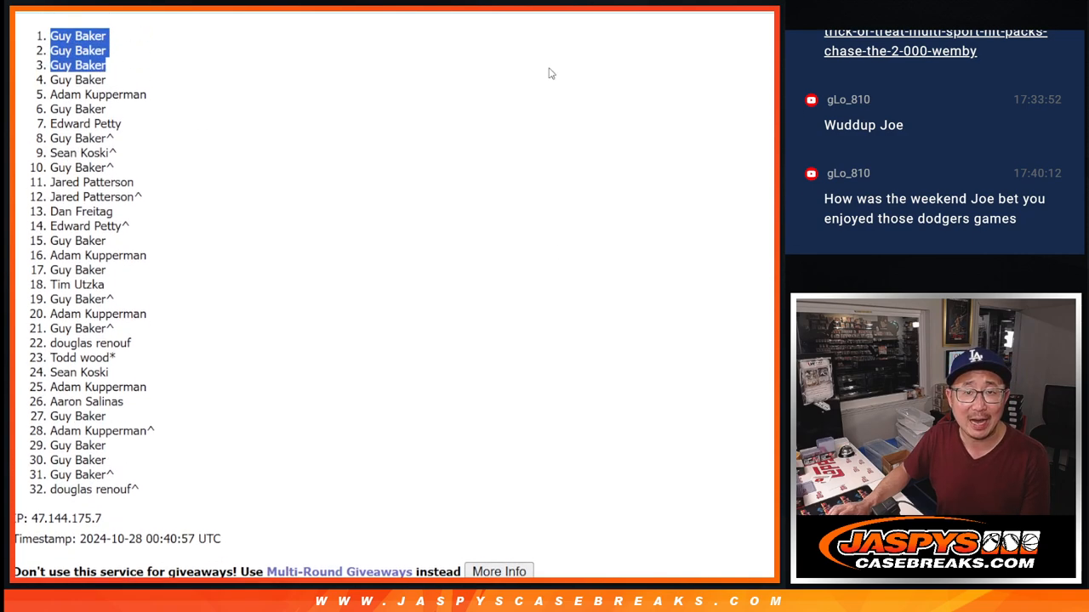
{"action": "mouse_move", "coordinate": [477, 372]}
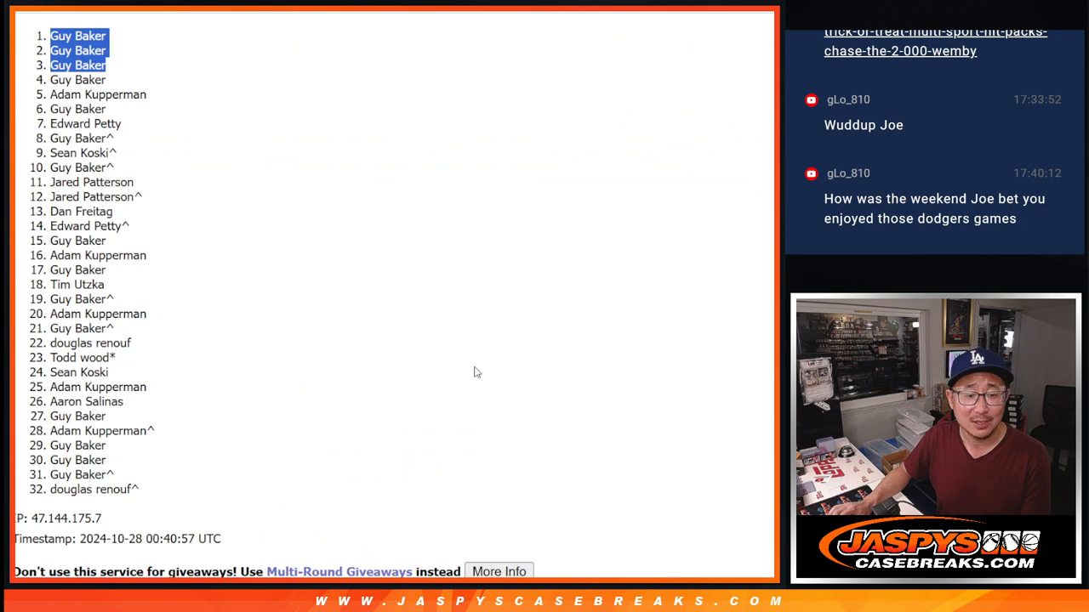